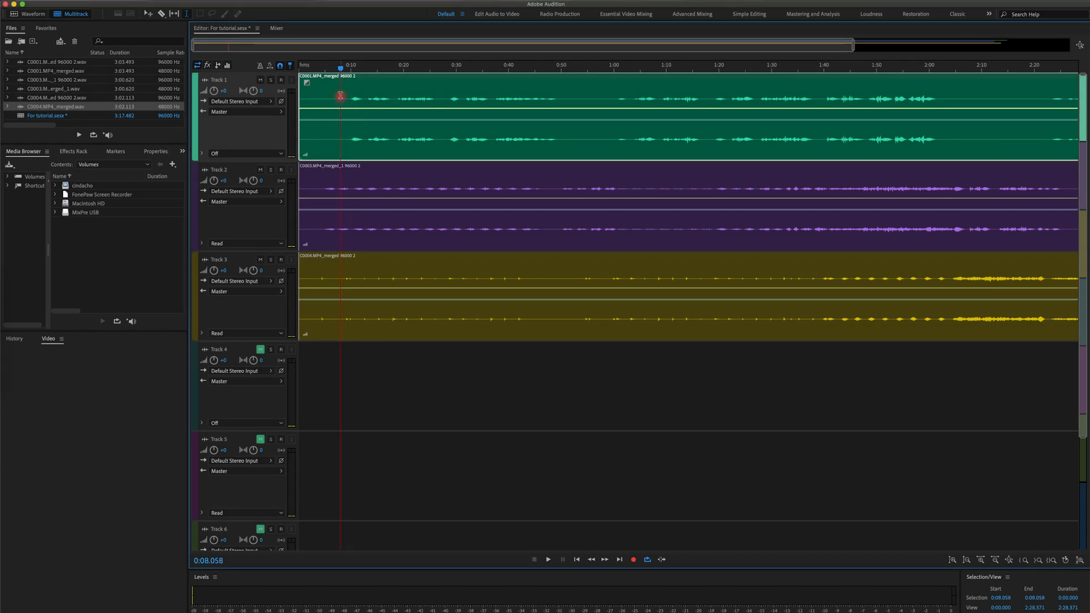
Place markers near the session start, above the three stacked vocal tracks.
{"action": "left_click", "coordinate": [548, 560]}
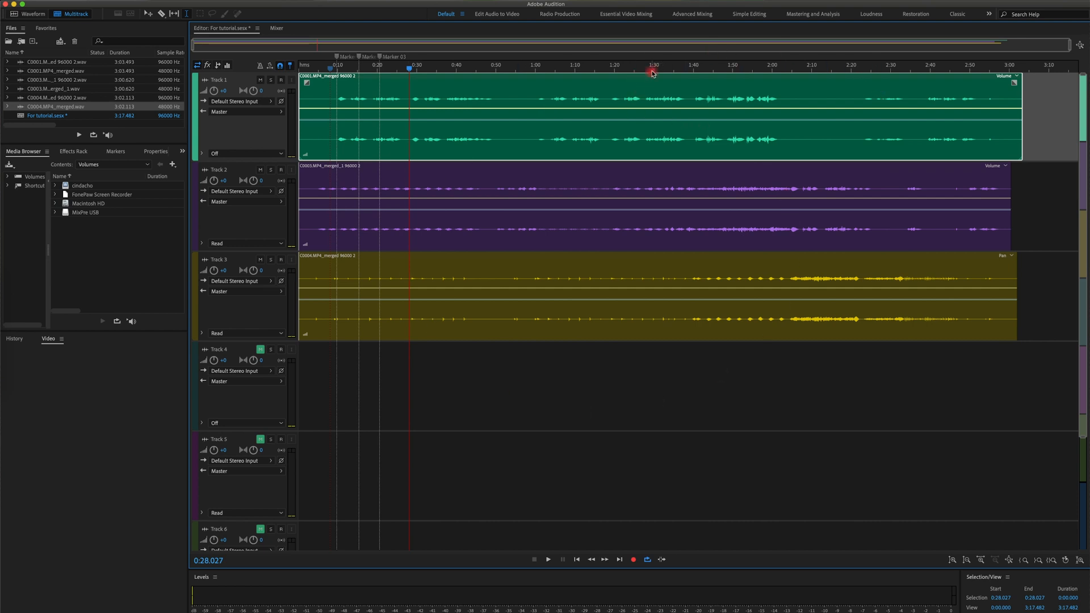
{"action": "mouse_move", "coordinate": [379, 87]}
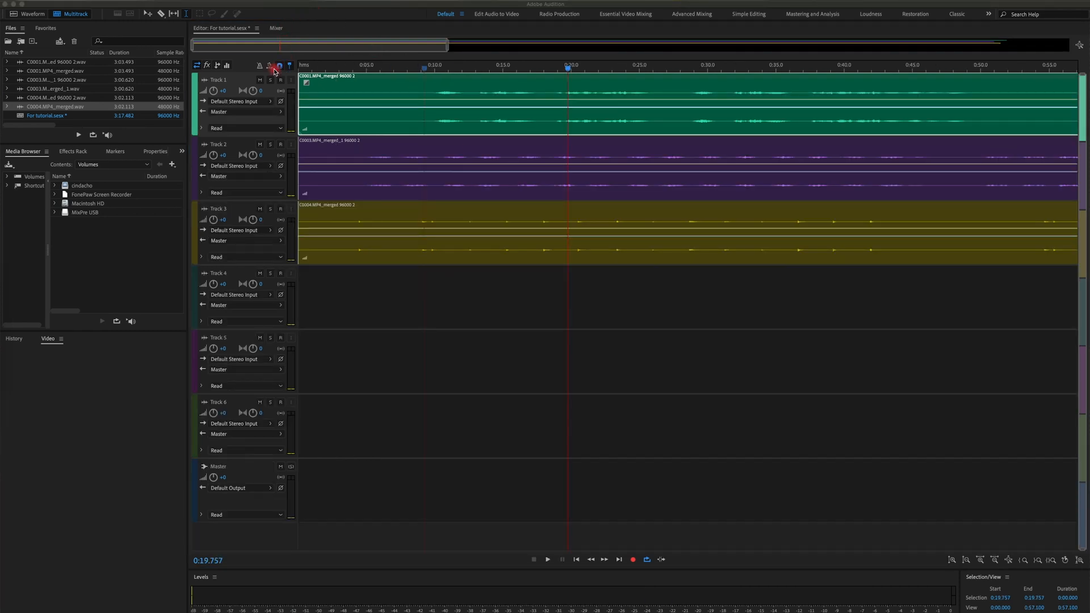
{"action": "left_click", "coordinate": [279, 79]}
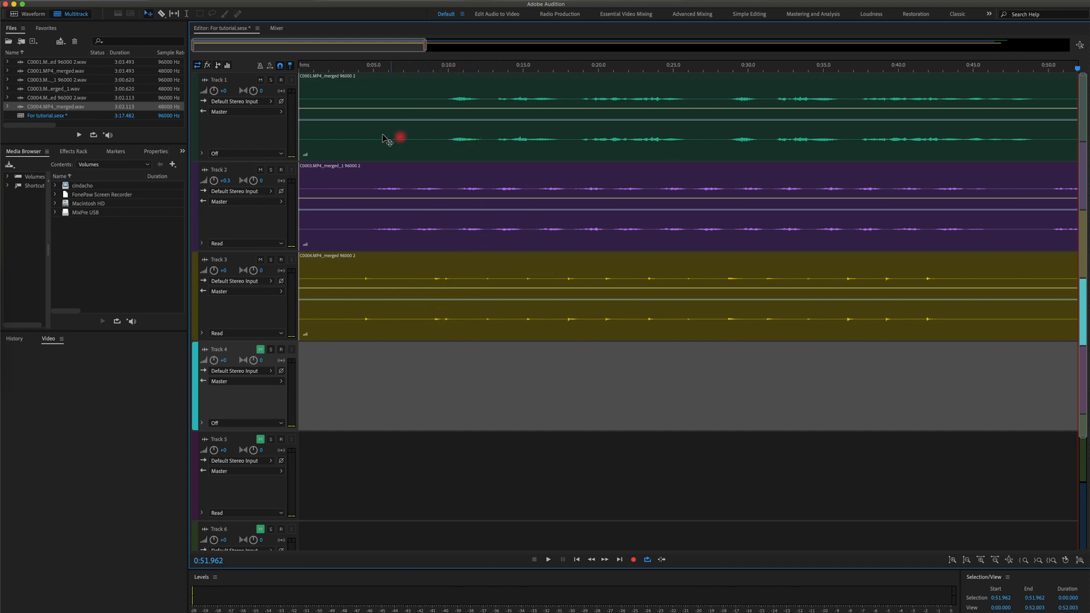
{"action": "mouse_move", "coordinate": [412, 312]}
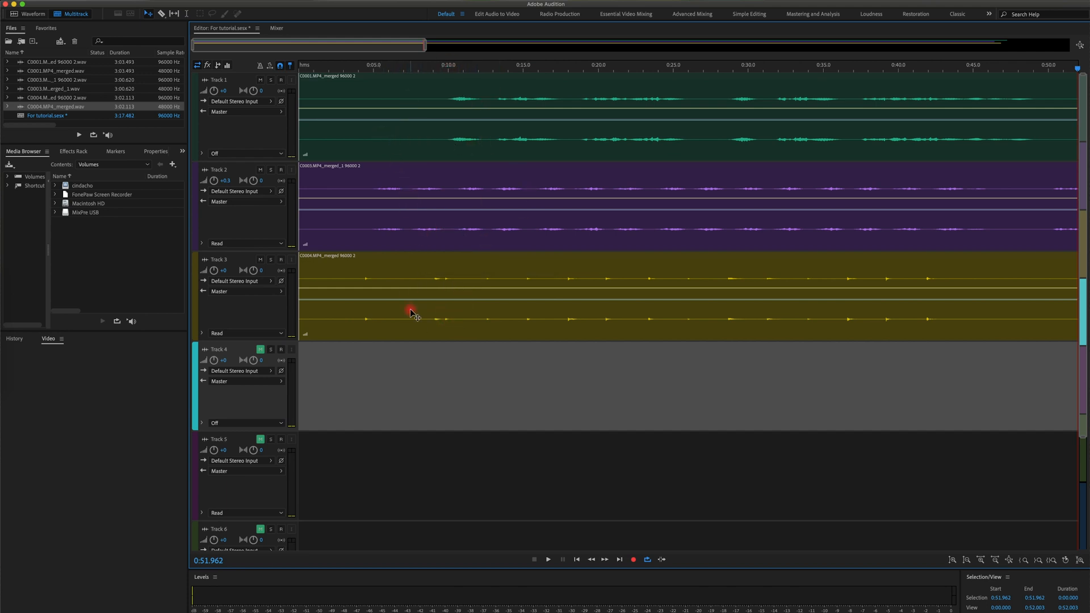
Toggle Track 1's mute and select the Track 3 vocal clip.
{"action": "left_click", "coordinate": [260, 80]}
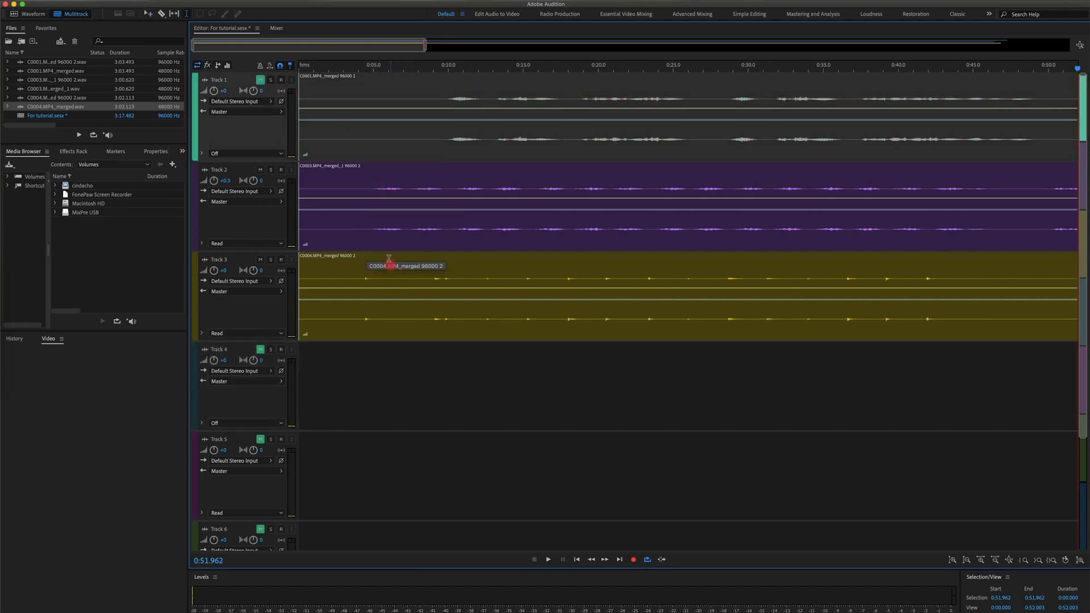
{"action": "left_click", "coordinate": [364, 229]}
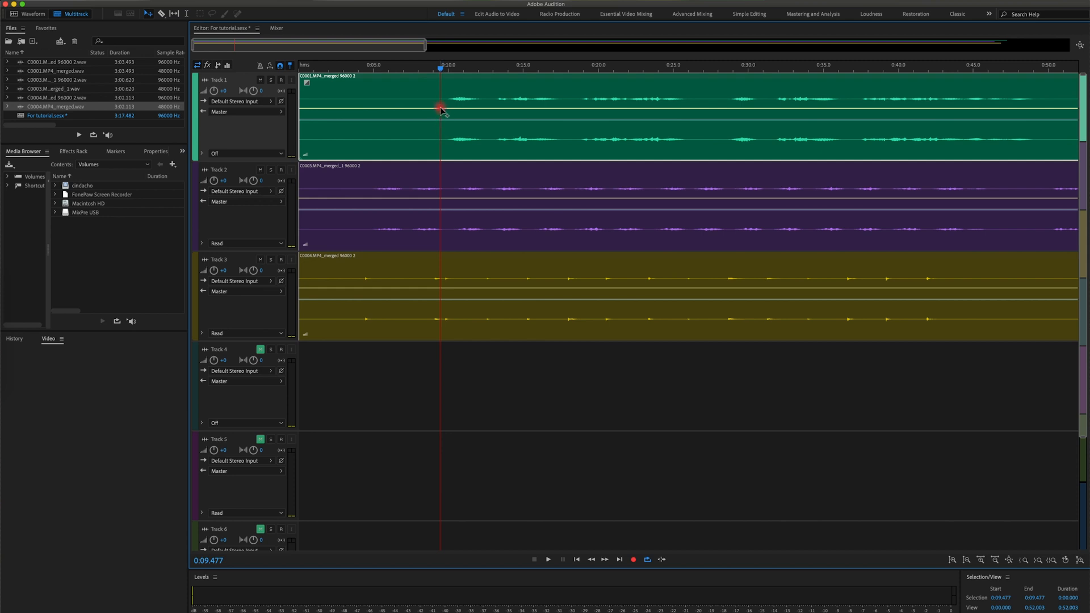
{"action": "mouse_move", "coordinate": [424, 112]}
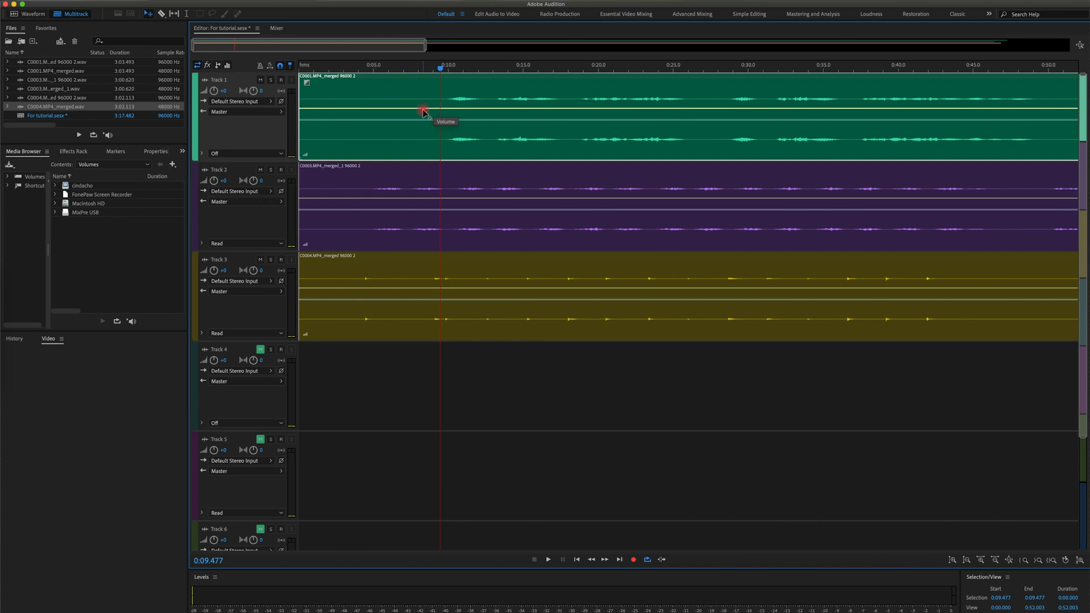
Try Track 1's clip volume at +4.6 dB and well below zero, then return to 0 dB.
{"action": "left_click_drag", "start_coordinate": [423, 114], "coordinate": [421, 101]}
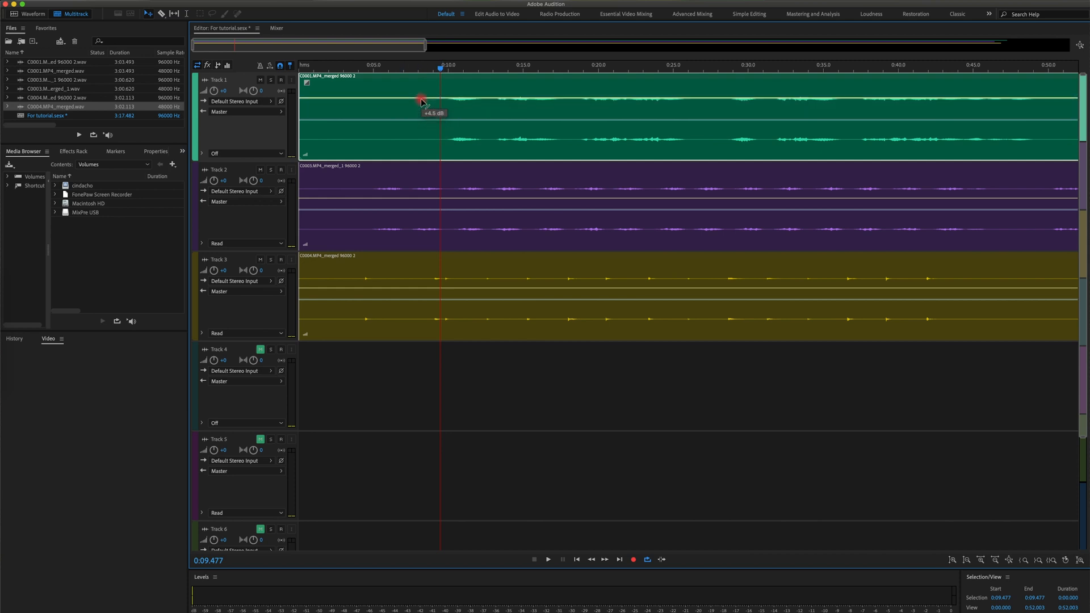
{"action": "left_click_drag", "start_coordinate": [421, 97], "coordinate": [423, 129]}
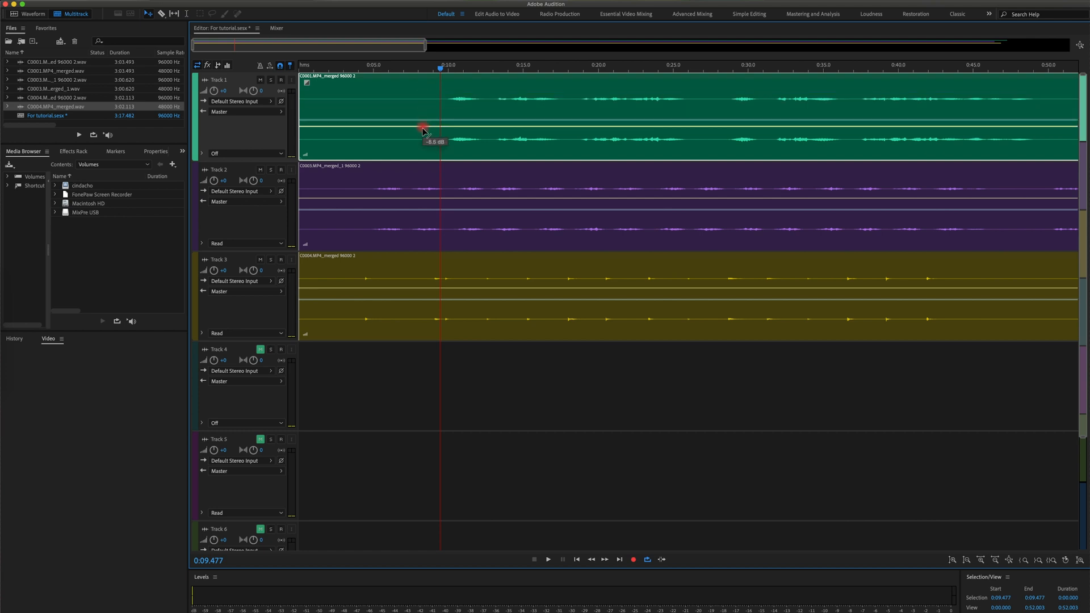
{"action": "left_click_drag", "start_coordinate": [423, 128], "coordinate": [425, 115]}
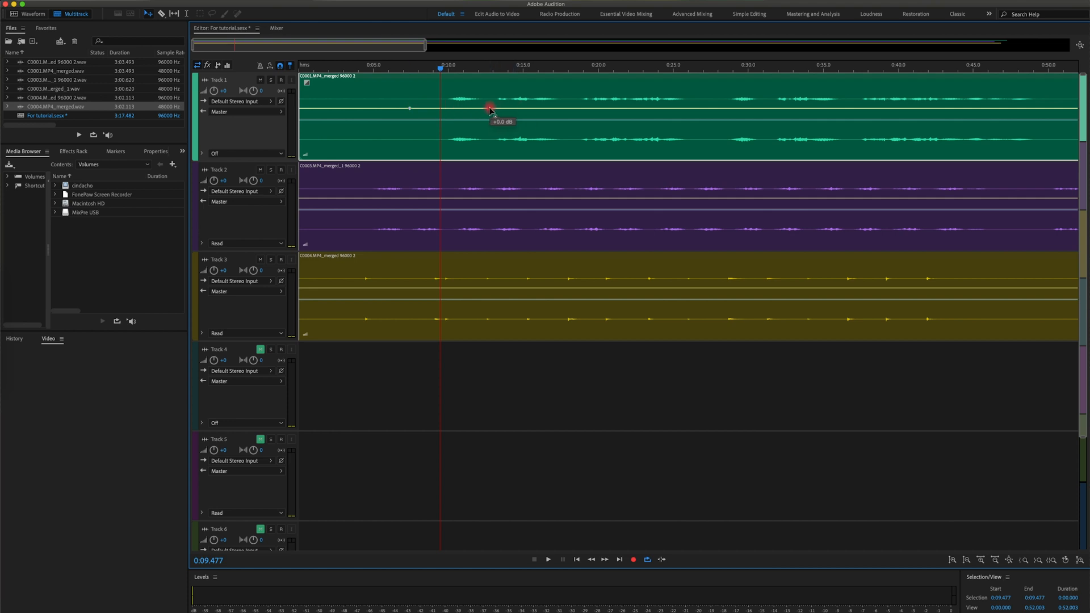
Keyframe the envelope to peak near 0:13, drop lower after 0:21, then play back.
{"action": "left_click_drag", "start_coordinate": [489, 109], "coordinate": [491, 91]}
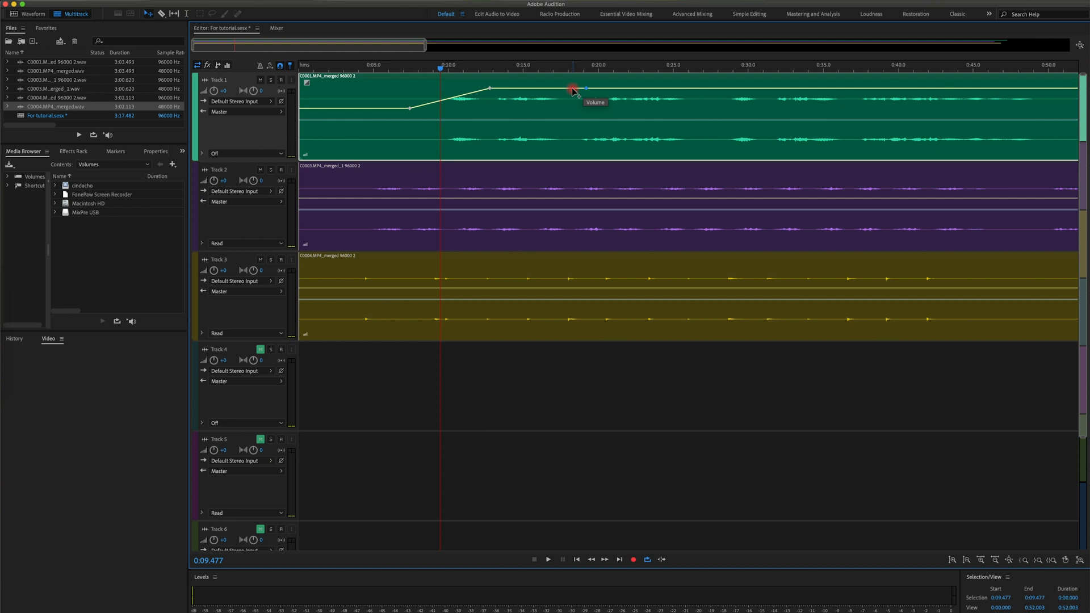
{"action": "left_click_drag", "start_coordinate": [570, 90], "coordinate": [595, 99]}
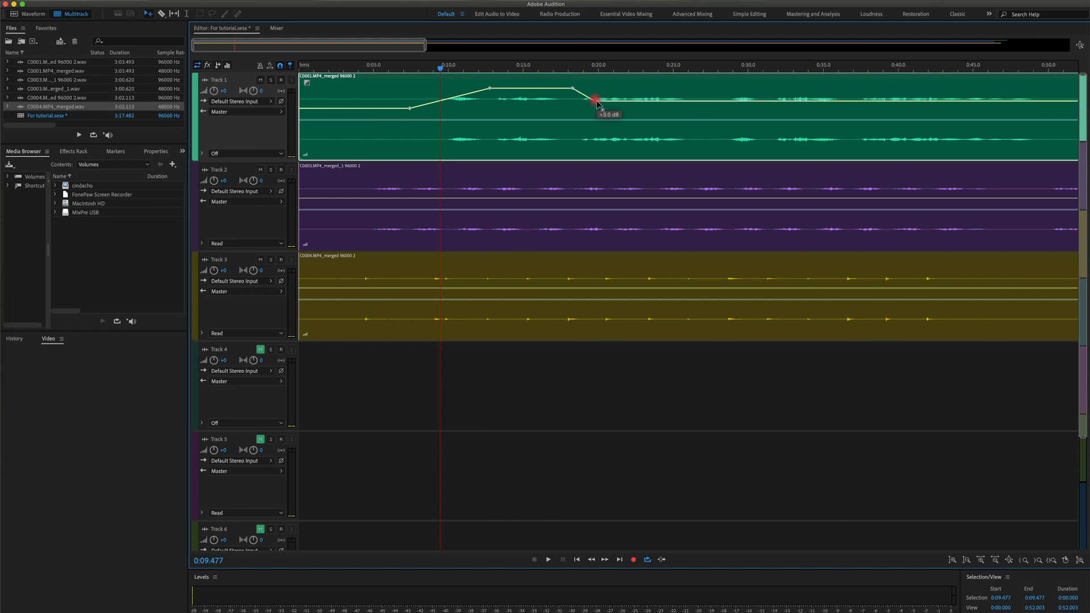
{"action": "left_click_drag", "start_coordinate": [594, 98], "coordinate": [572, 89]}
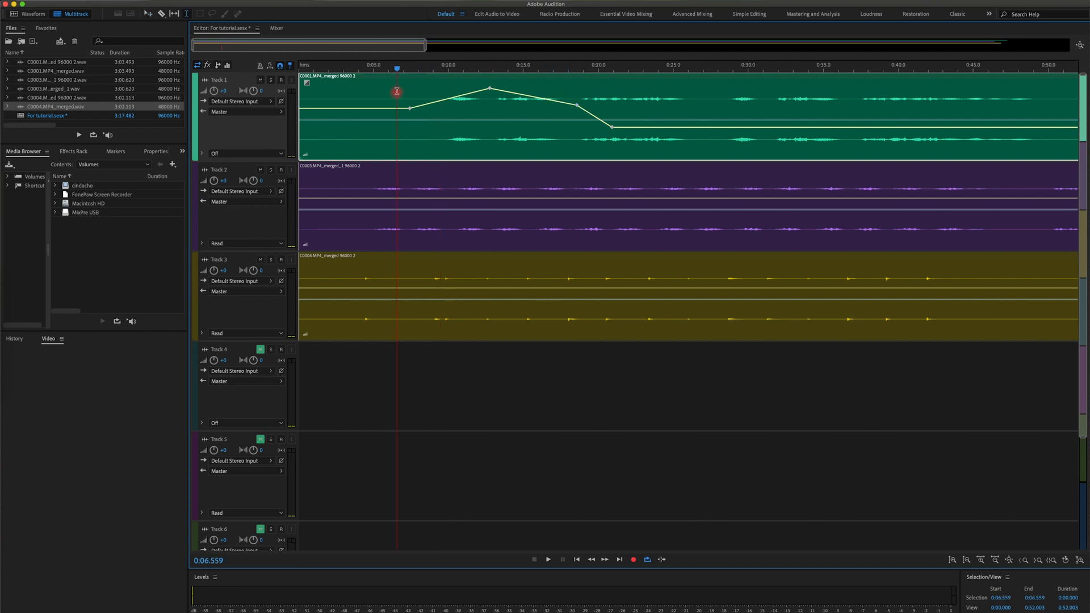
{"action": "left_click", "coordinate": [548, 560]}
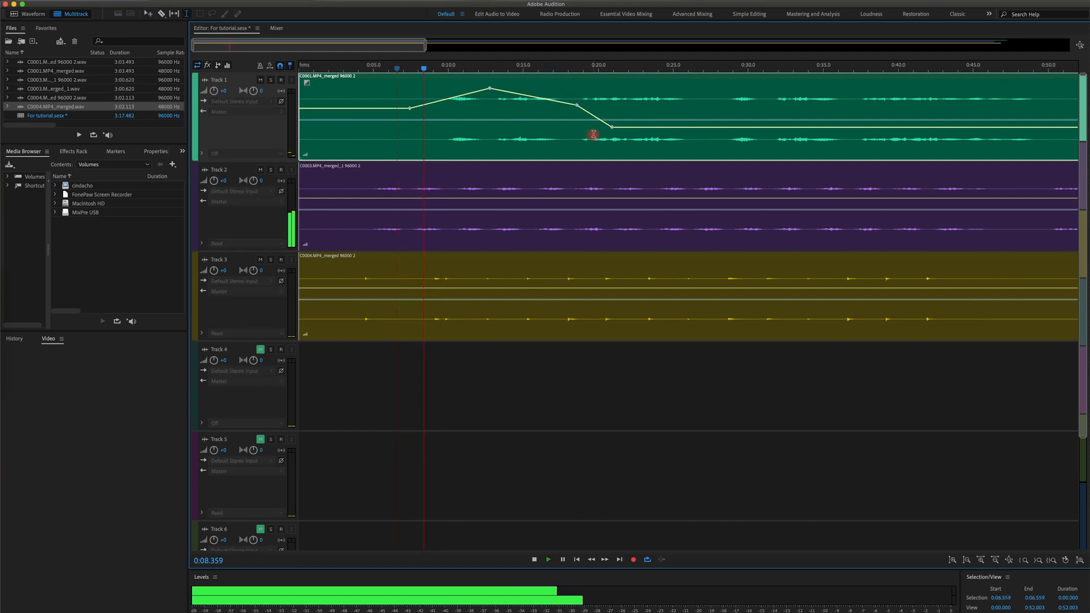